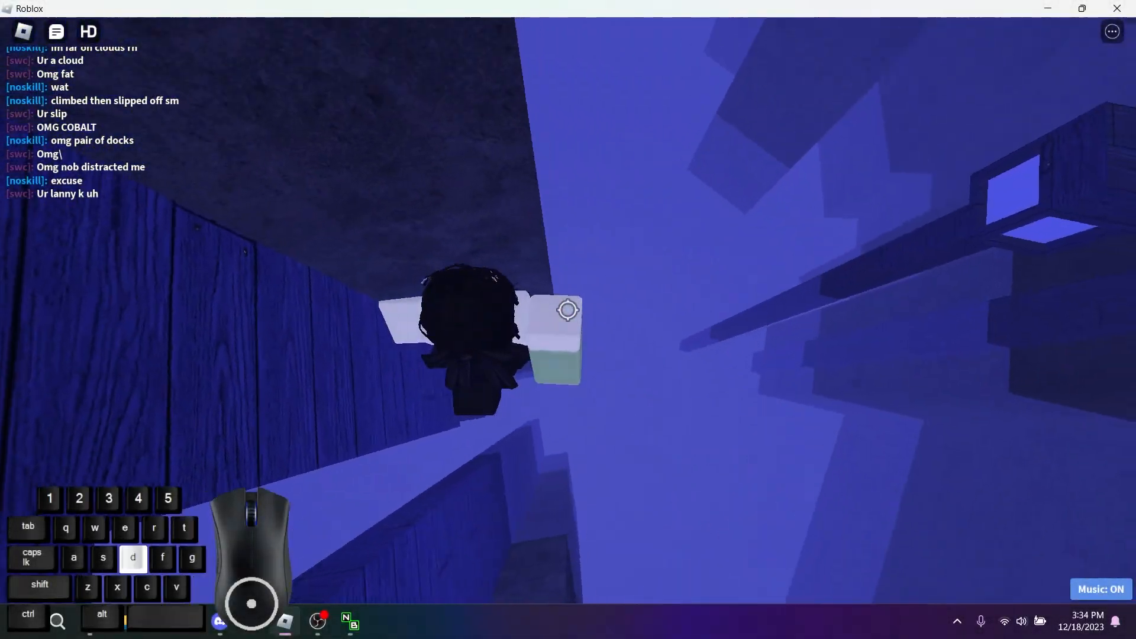
Move the avatar along the lower ledges and walls of the blue tower
key(w)
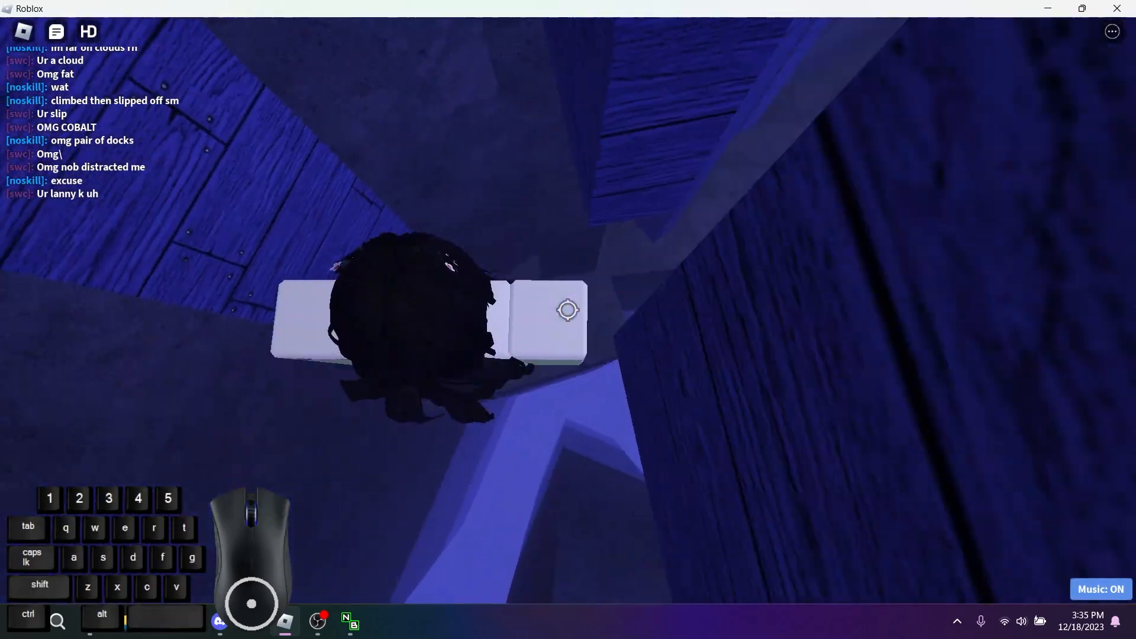
key(w)
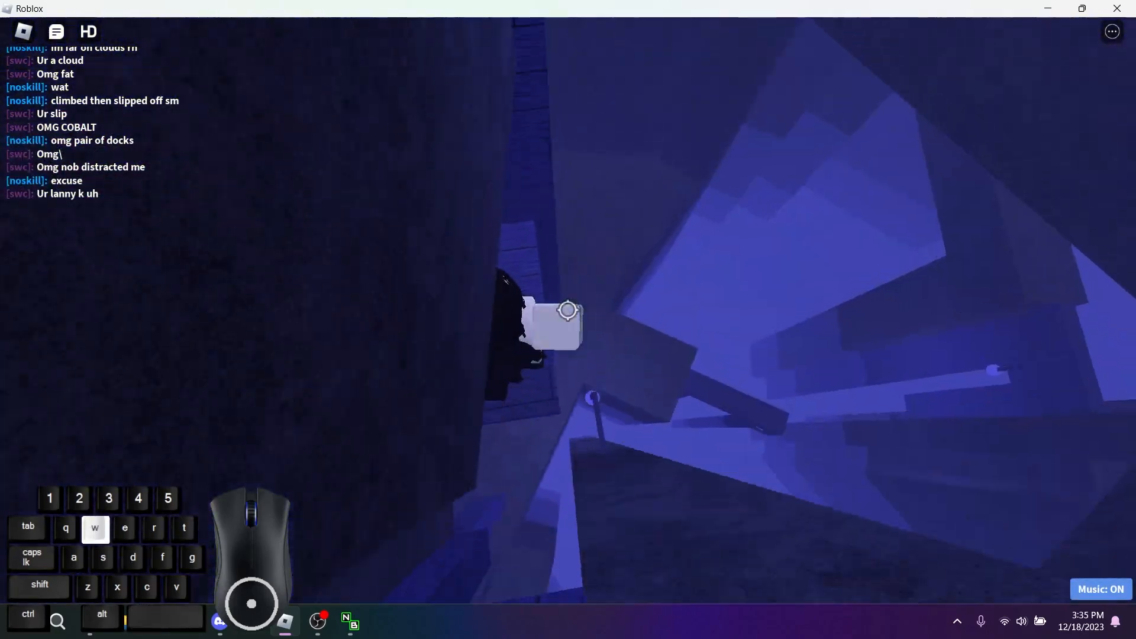
key(d)
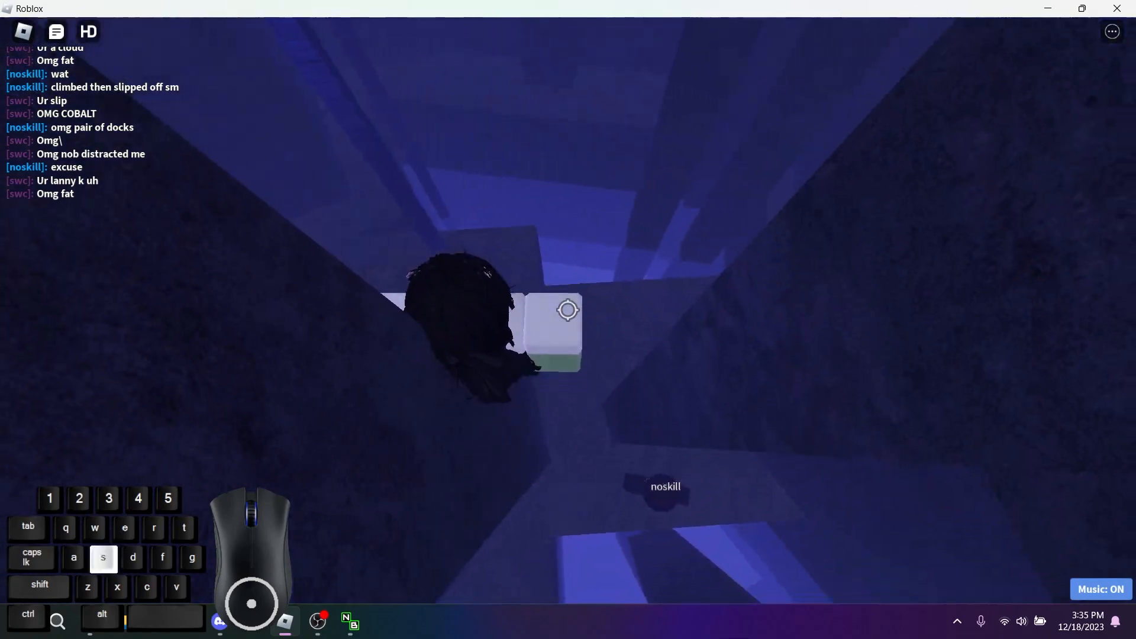
key(w)
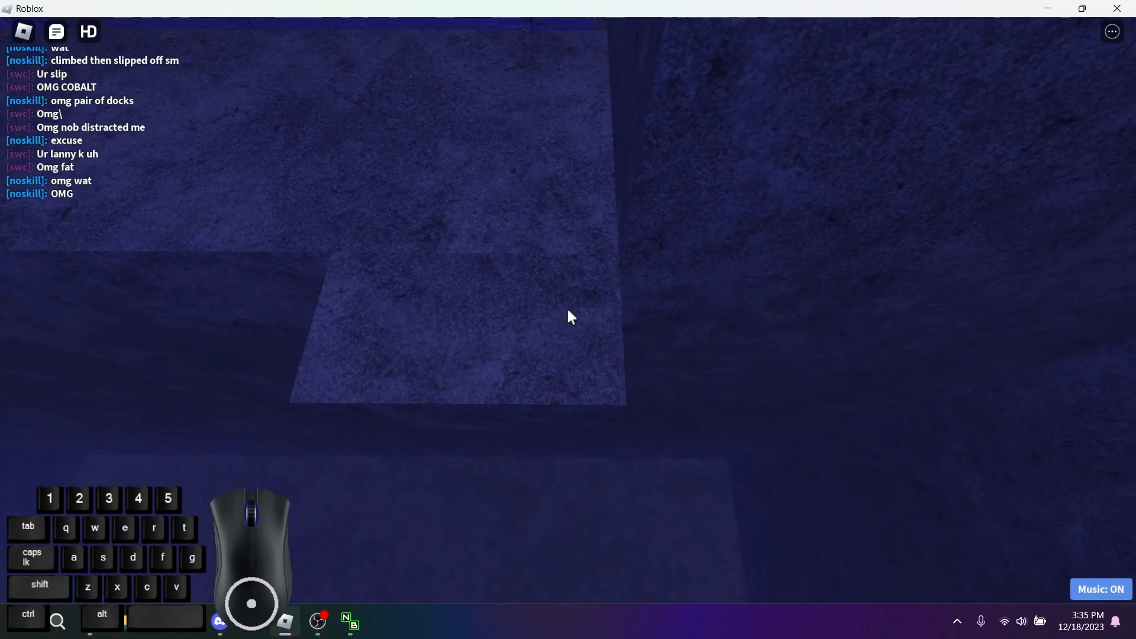
key(w)
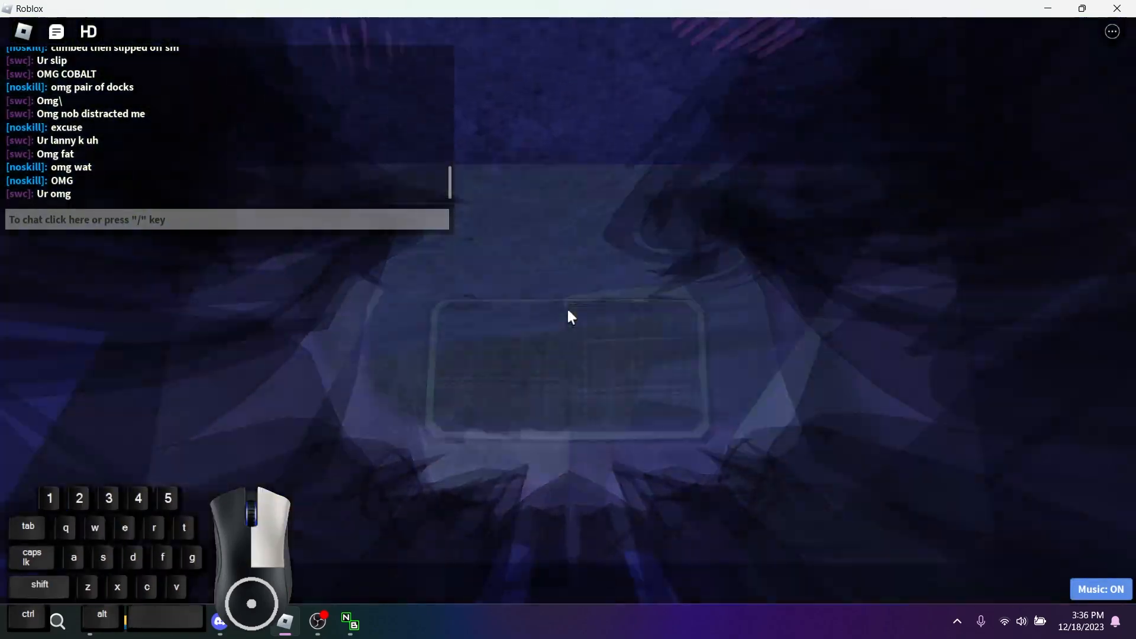
key(w)
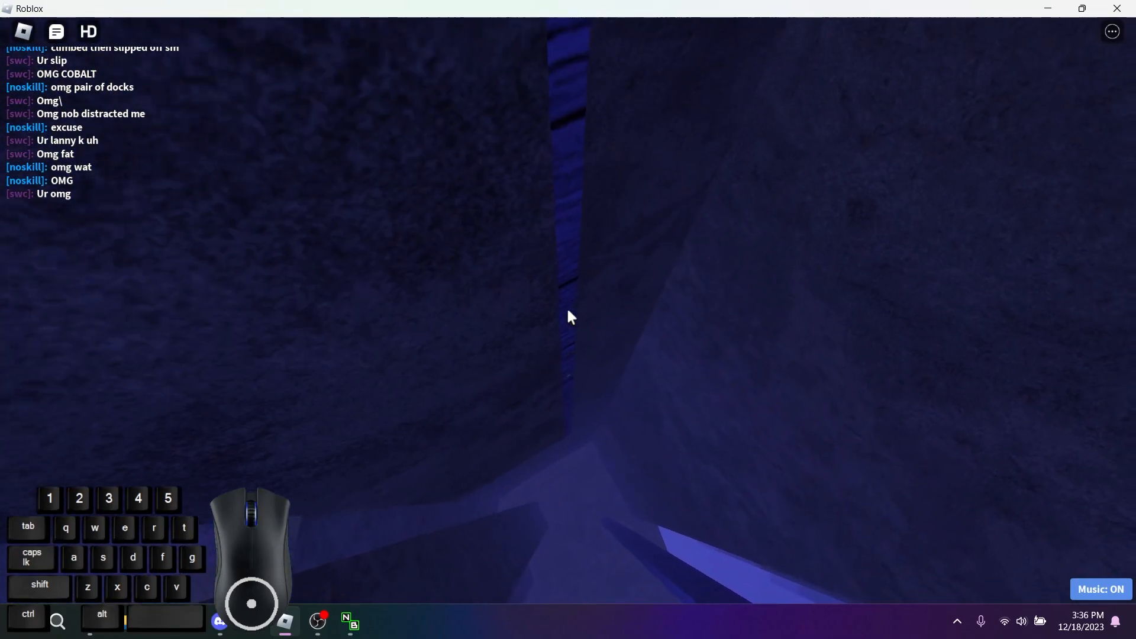
key(a)
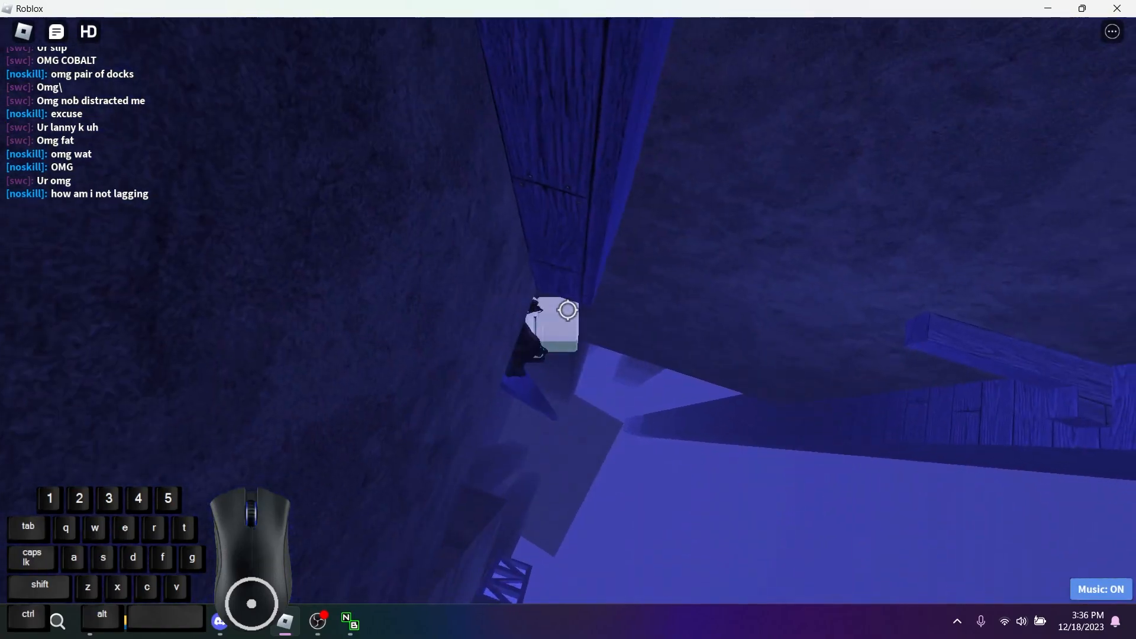
key(d)
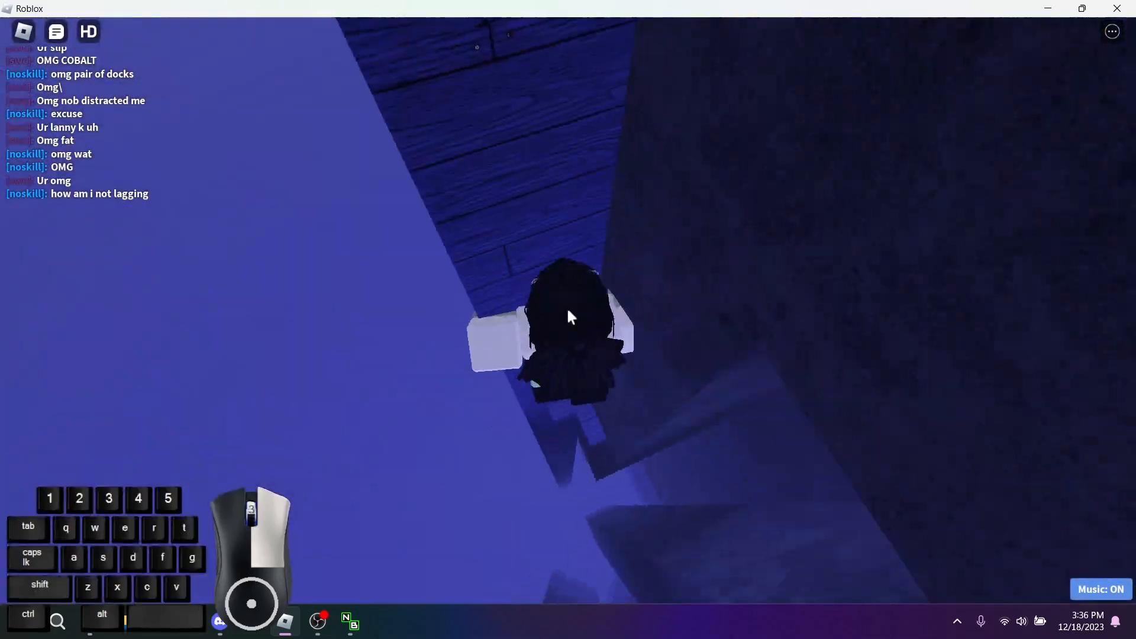
key(w)
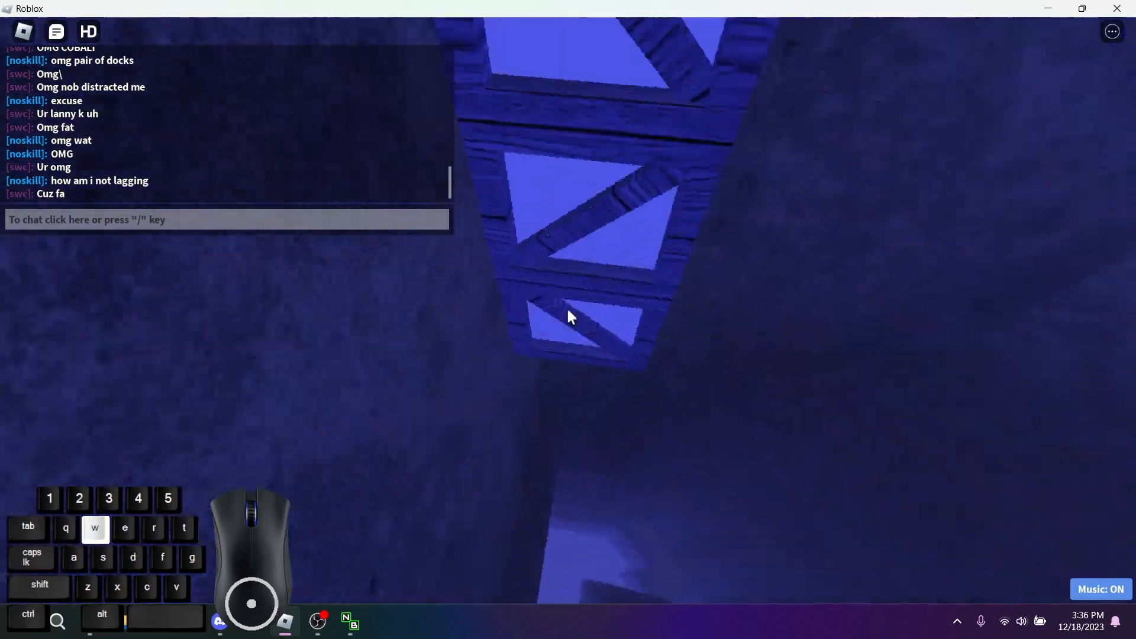
Climb onto the wooden truss platform and continue upward to the right
key(d)
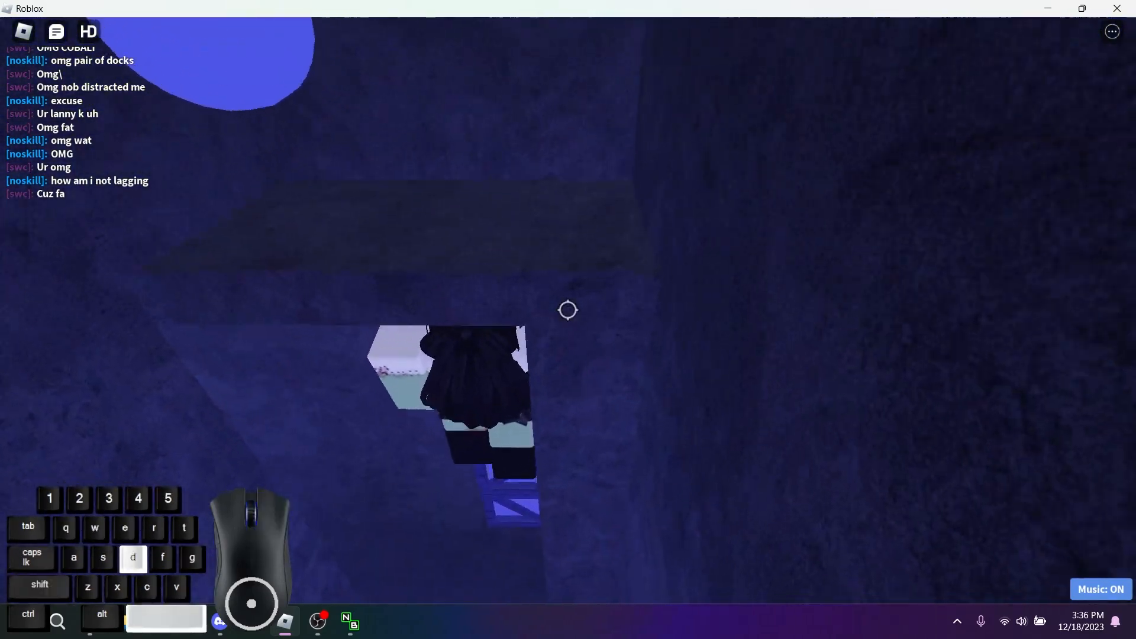
key(w)
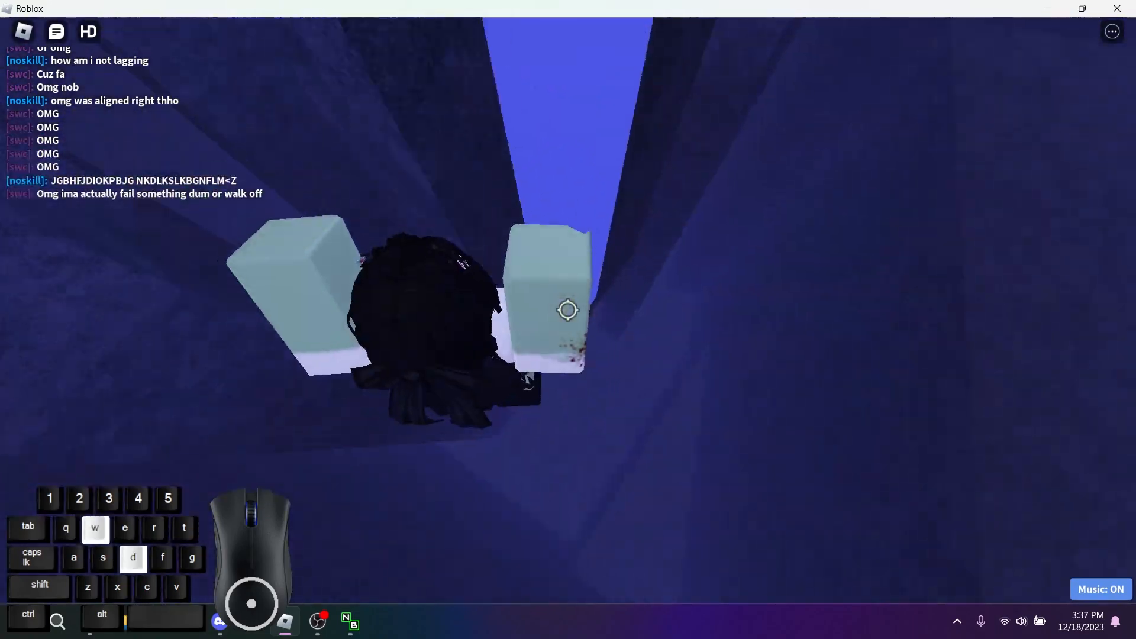
key(a)
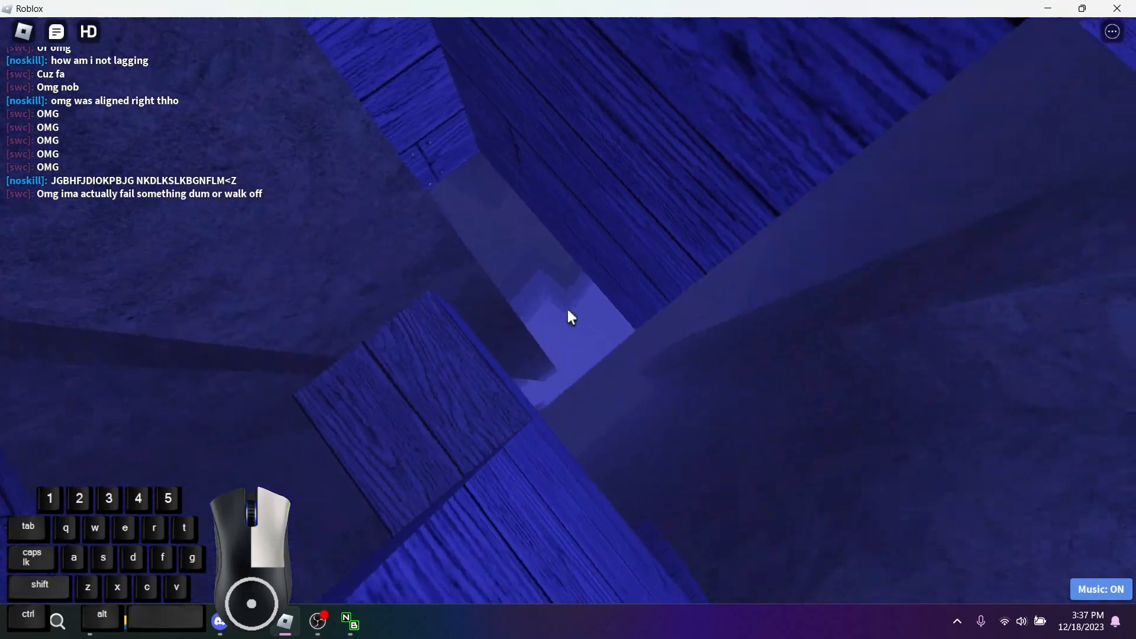
key(w)
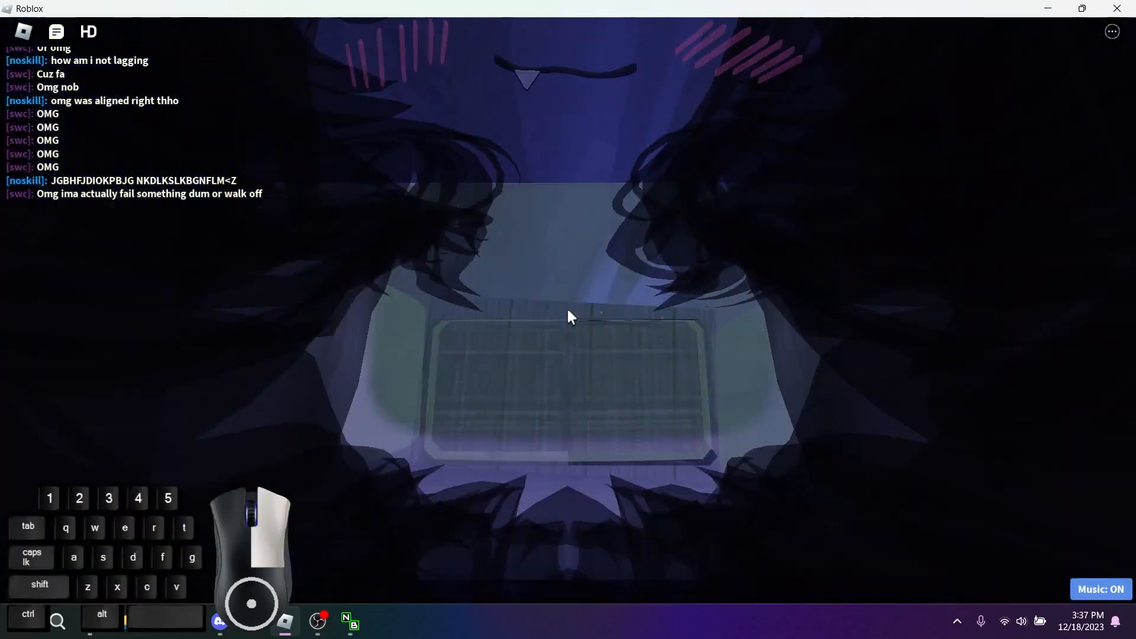
key(w)
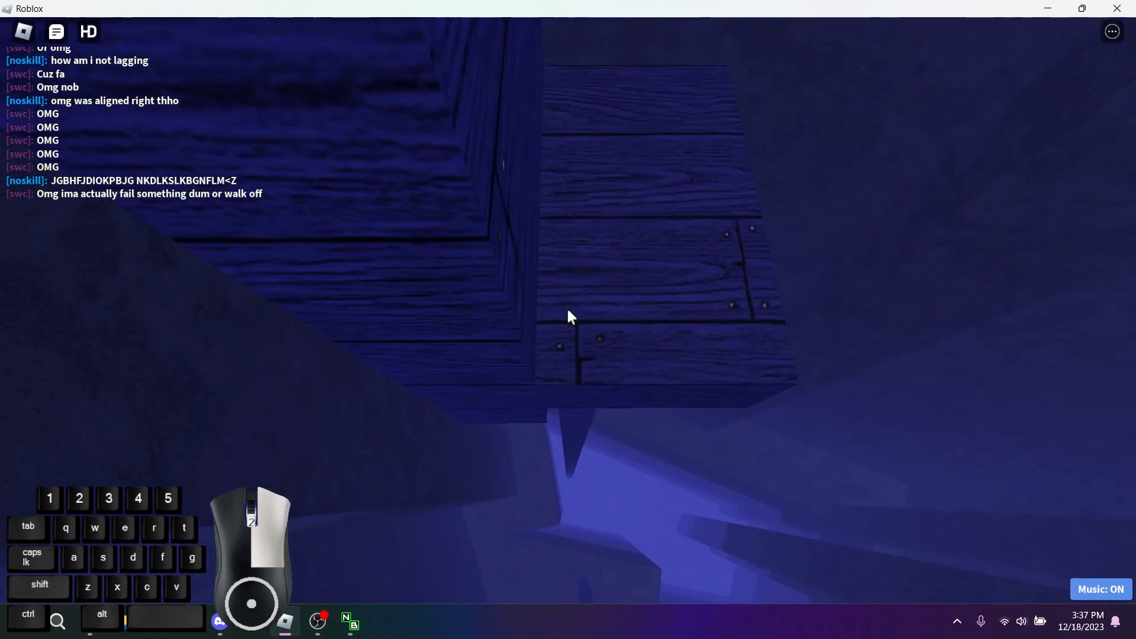
key(w)
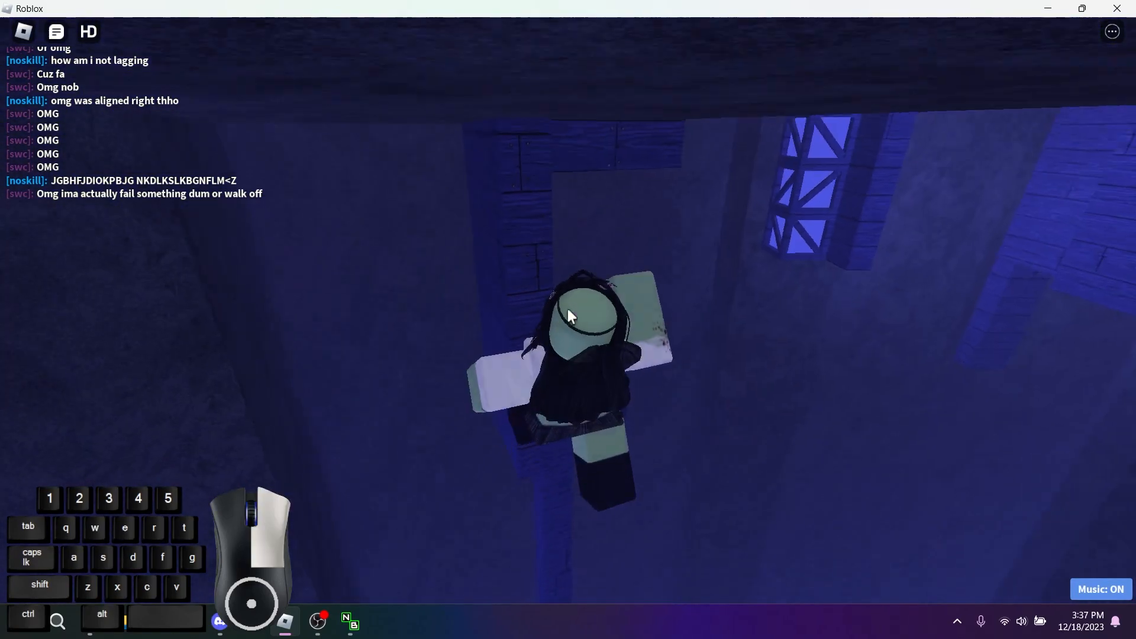
Cross the upper floor and stop against the wall near the course's end
key(d)
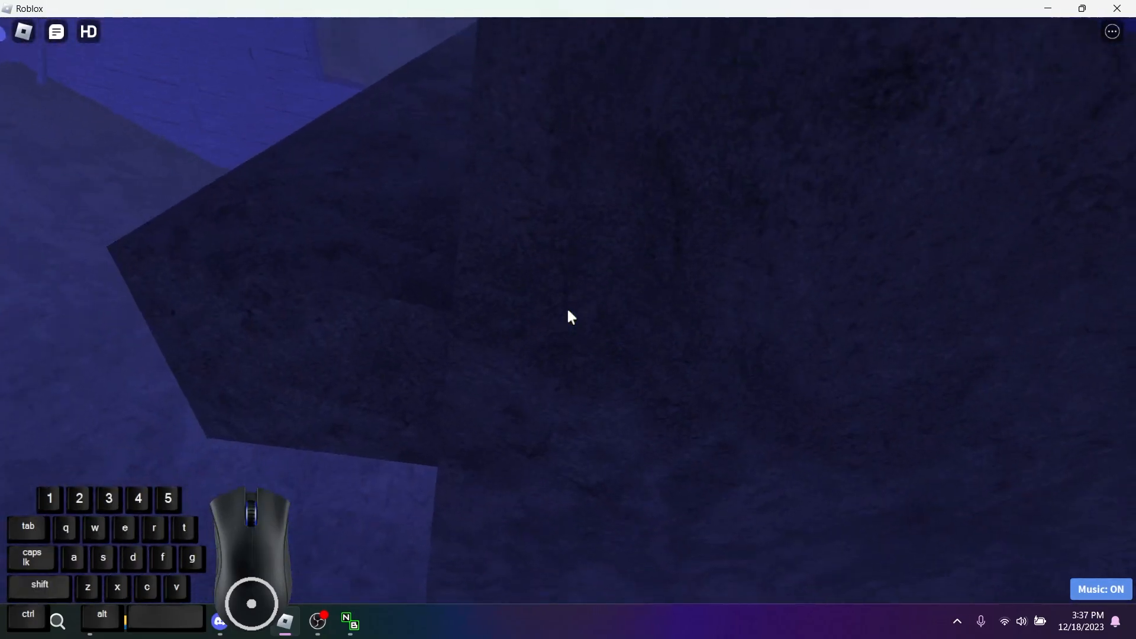
key(w)
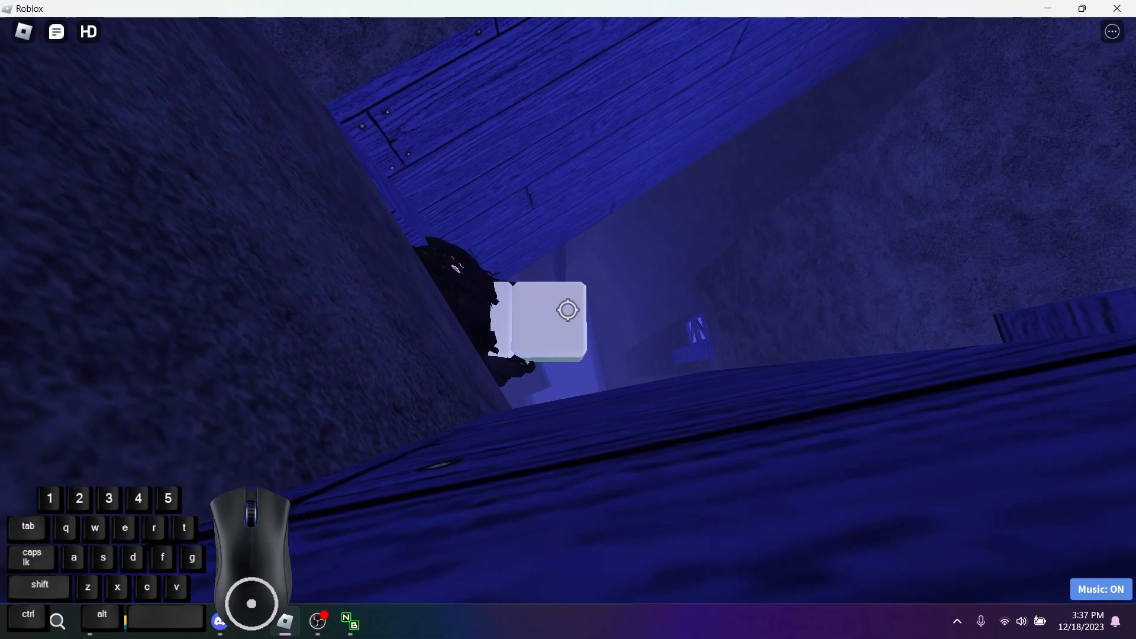
key(w)
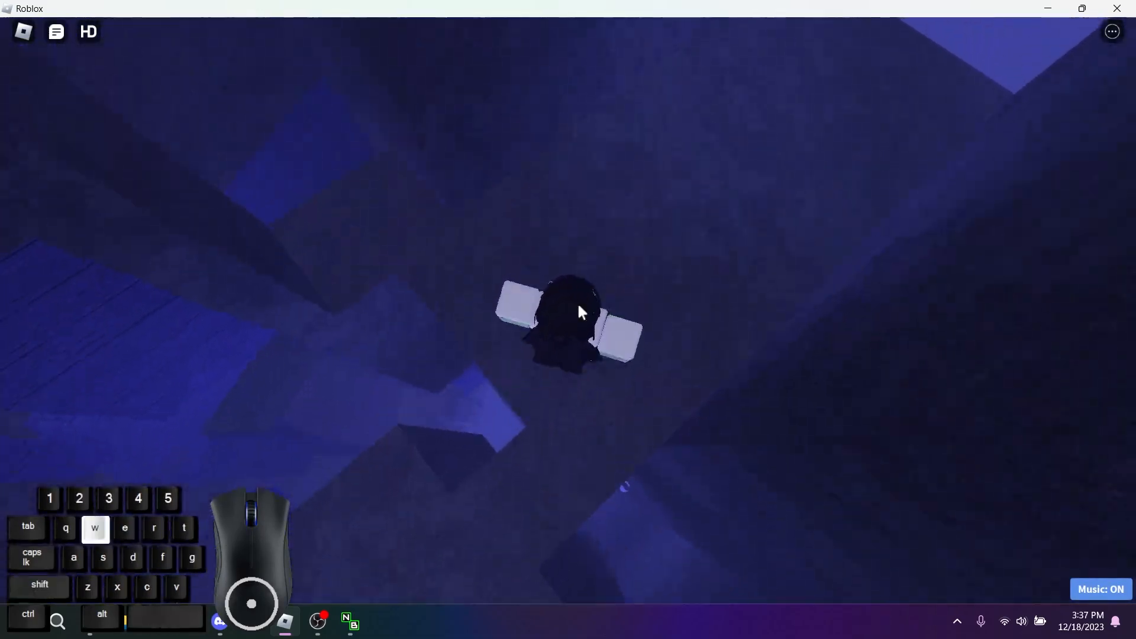
key(w)
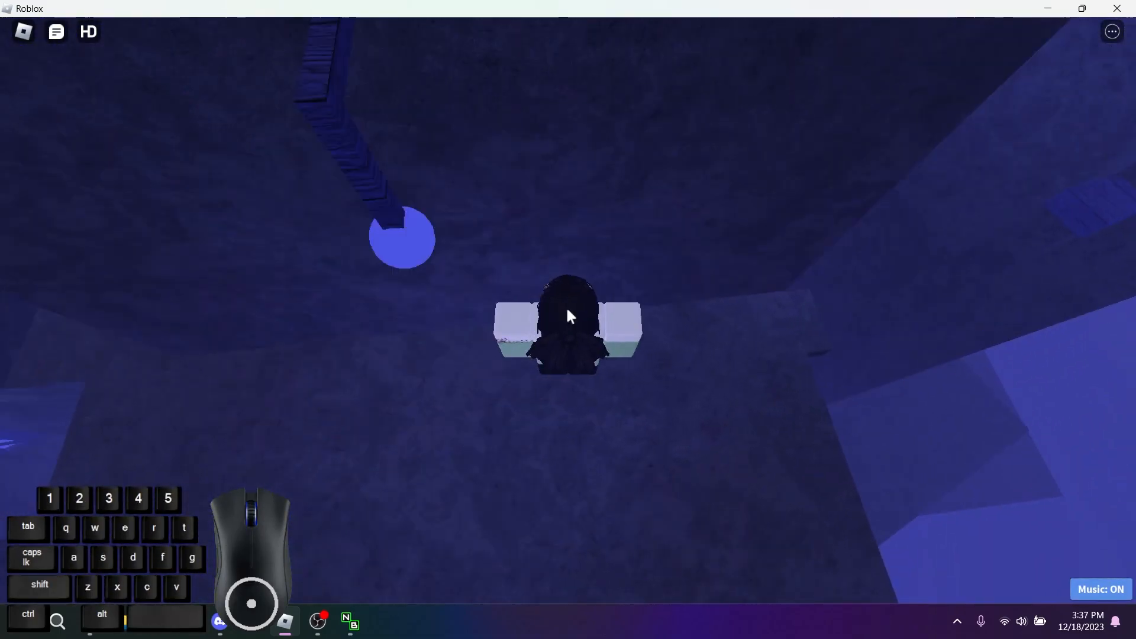
key(d)
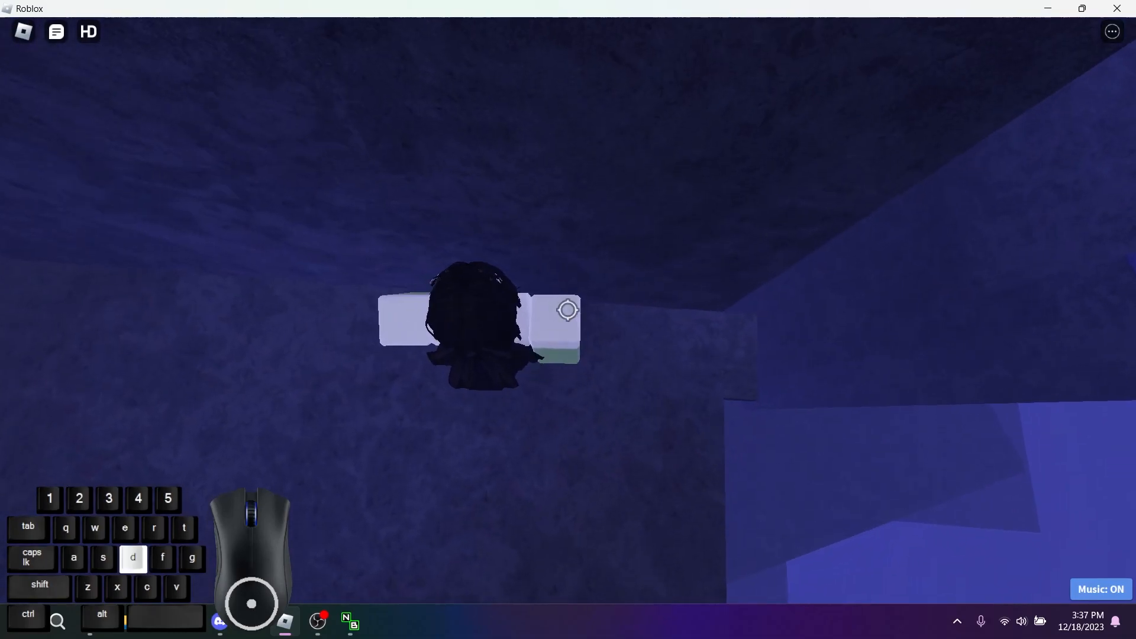
key(w)
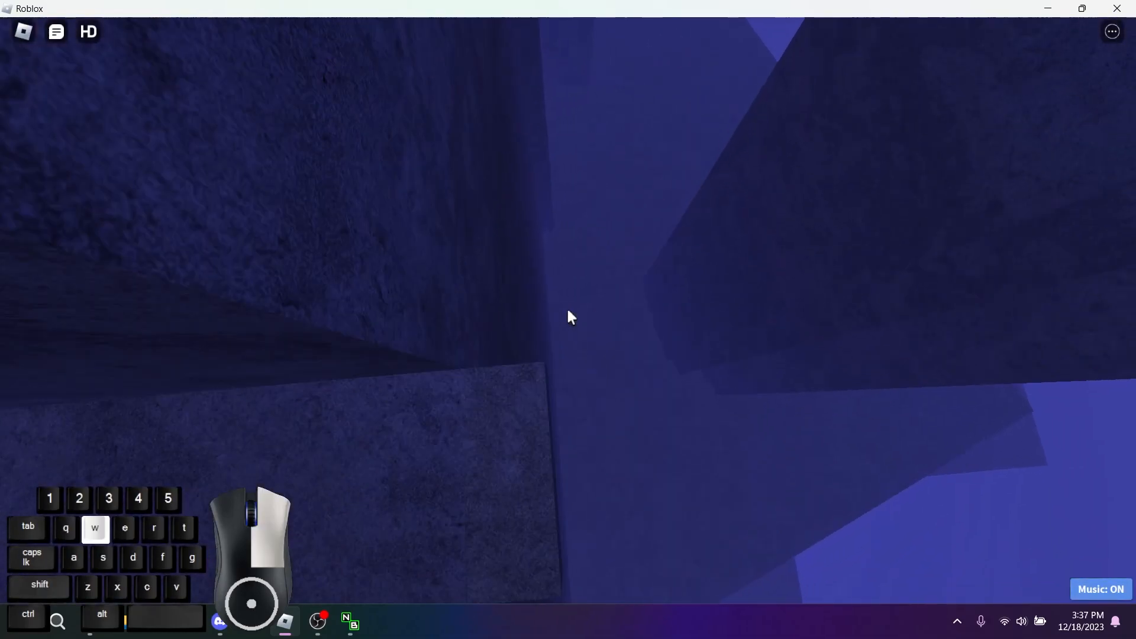